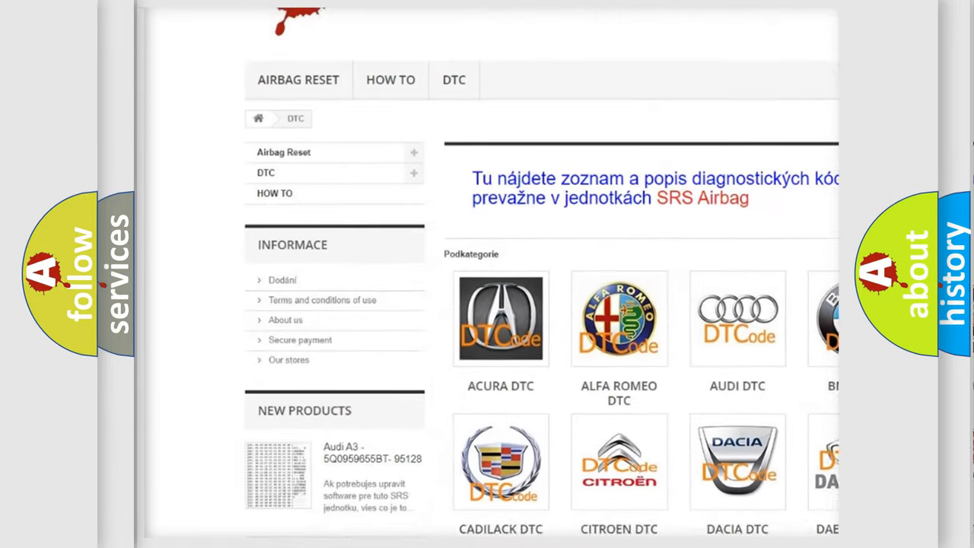
scroll("down", 3)
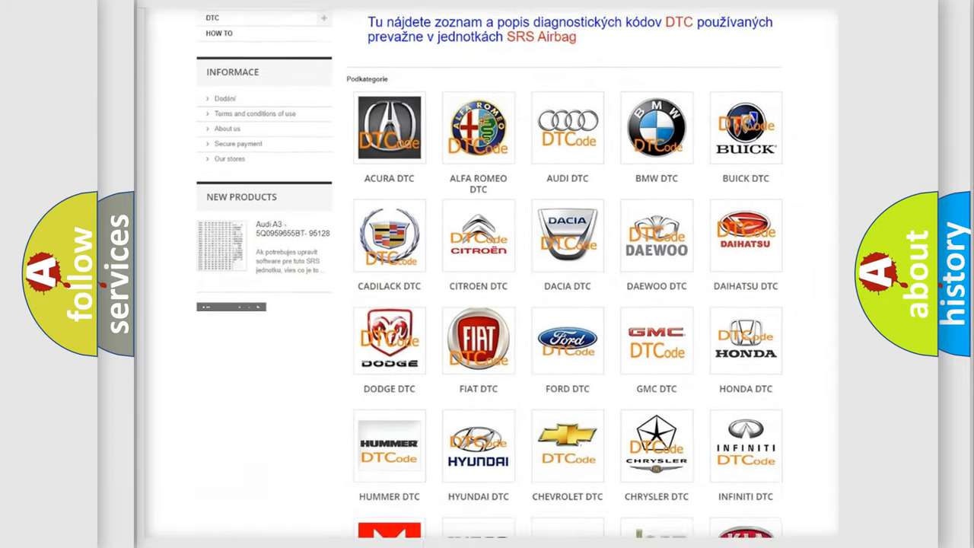
scroll("down", 3)
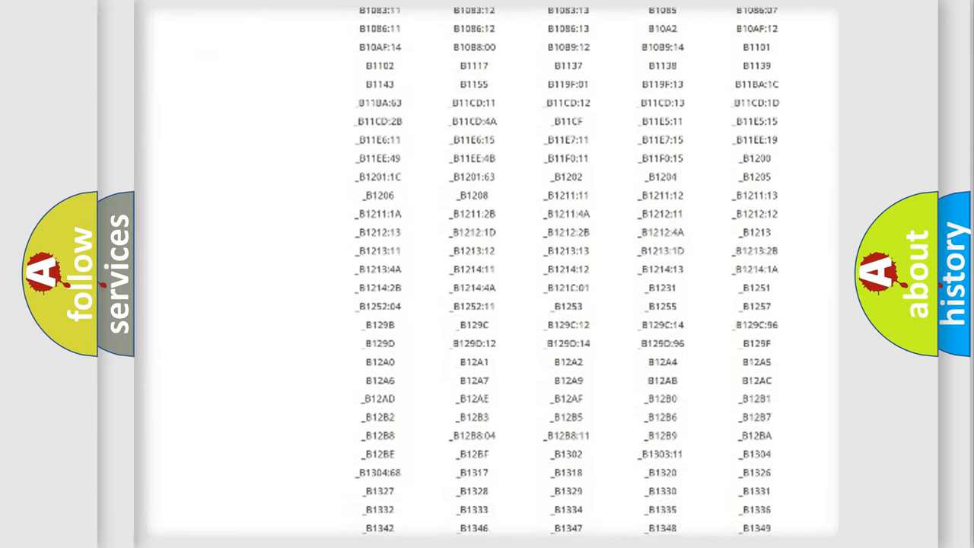
scroll("down", 3)
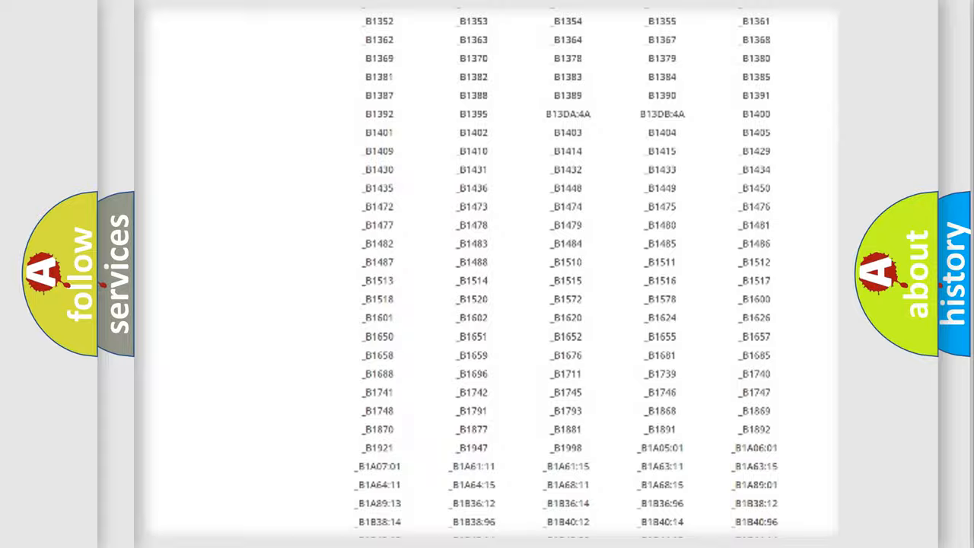